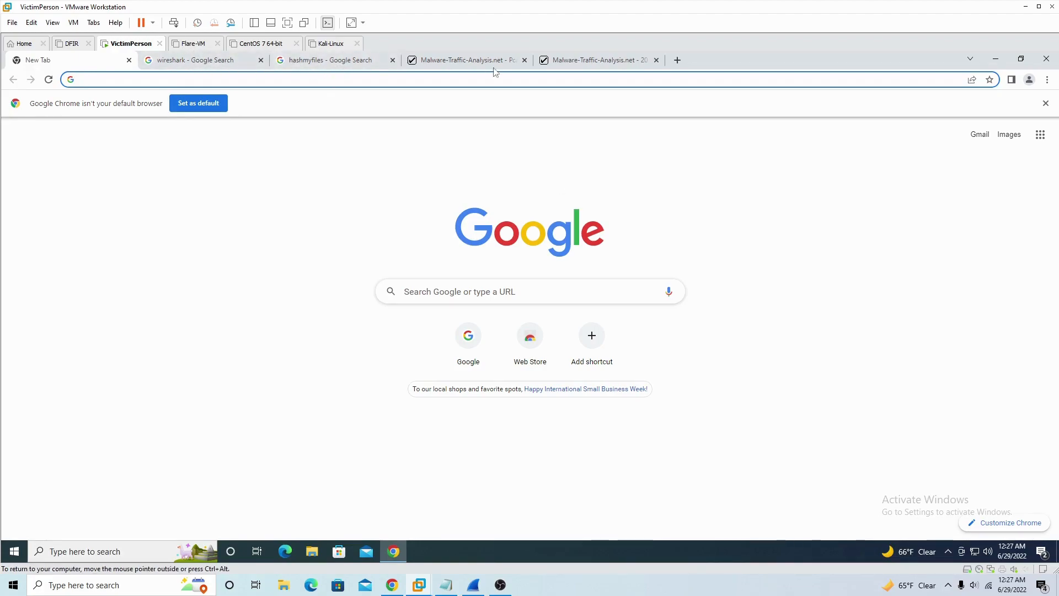
{"action": "mouse_move", "coordinate": [421, 285]}
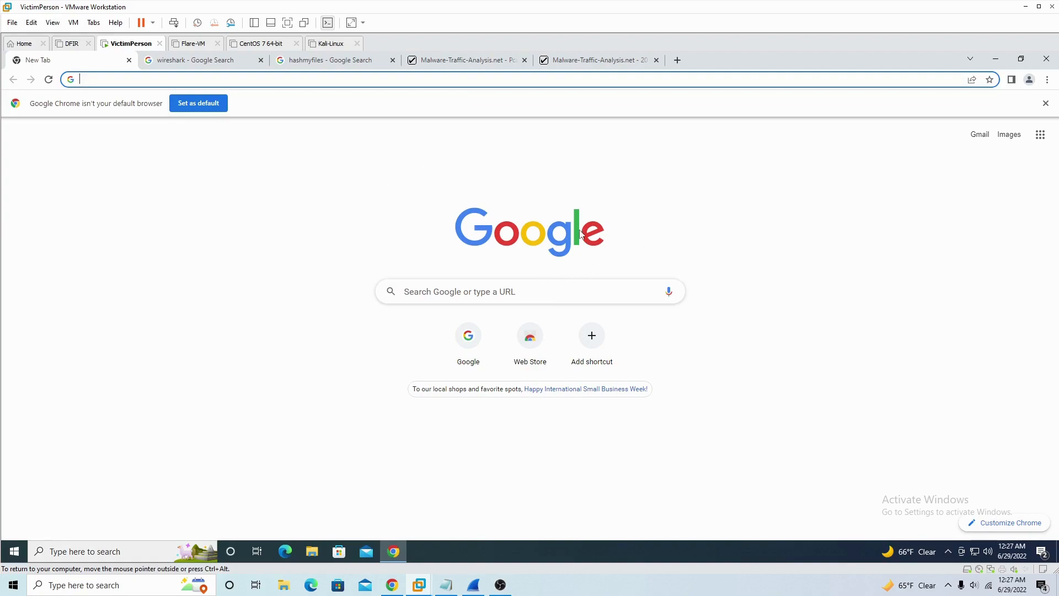
{"action": "mouse_move", "coordinate": [377, 186]}
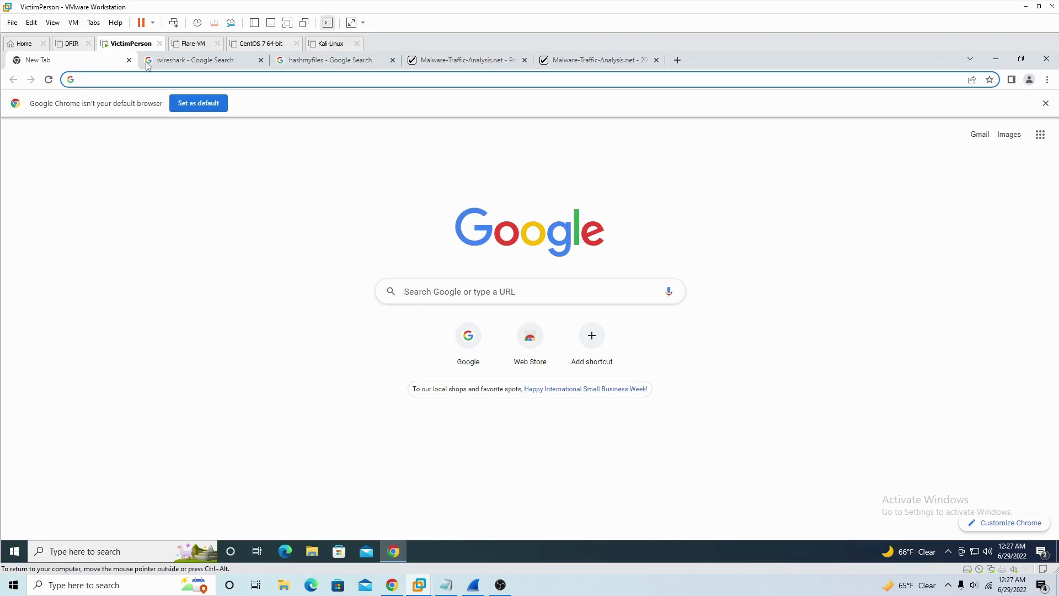
Switch back to the earlier Google results for 'wireshark'.
{"action": "left_click", "coordinate": [196, 60]}
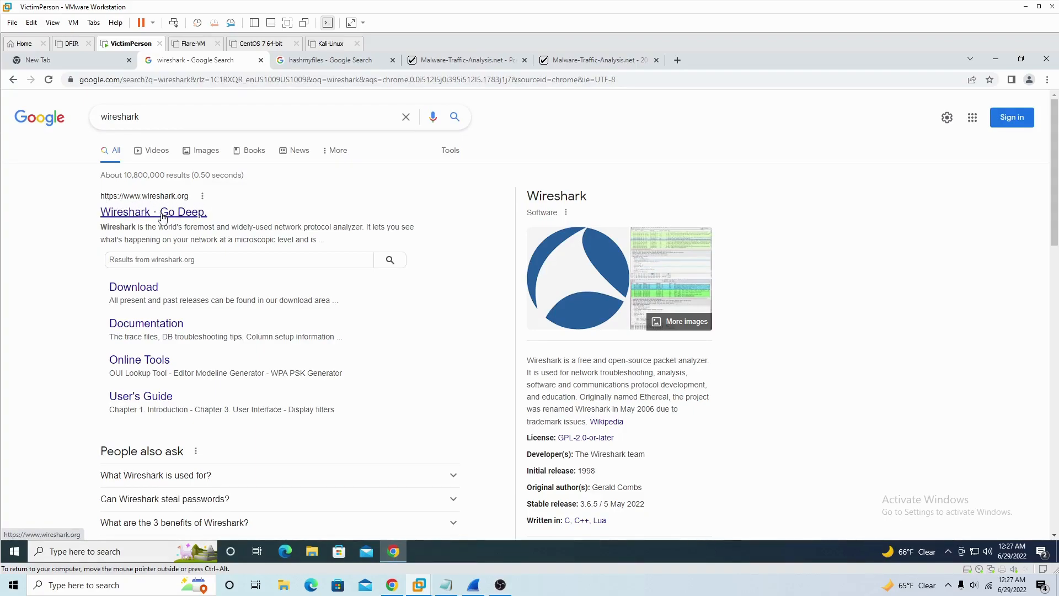
From wireshark.org's Download page, fetch the Windows Installer (64-bit) for 3.6.6 and run it.
{"action": "left_click", "coordinate": [153, 211]}
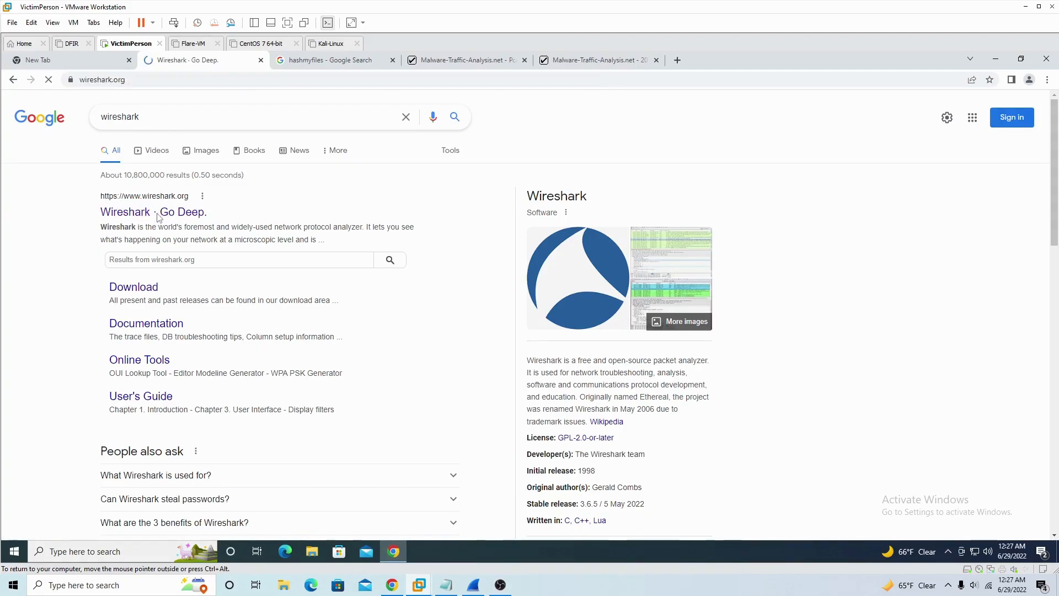
{"action": "left_click", "coordinate": [125, 211]}
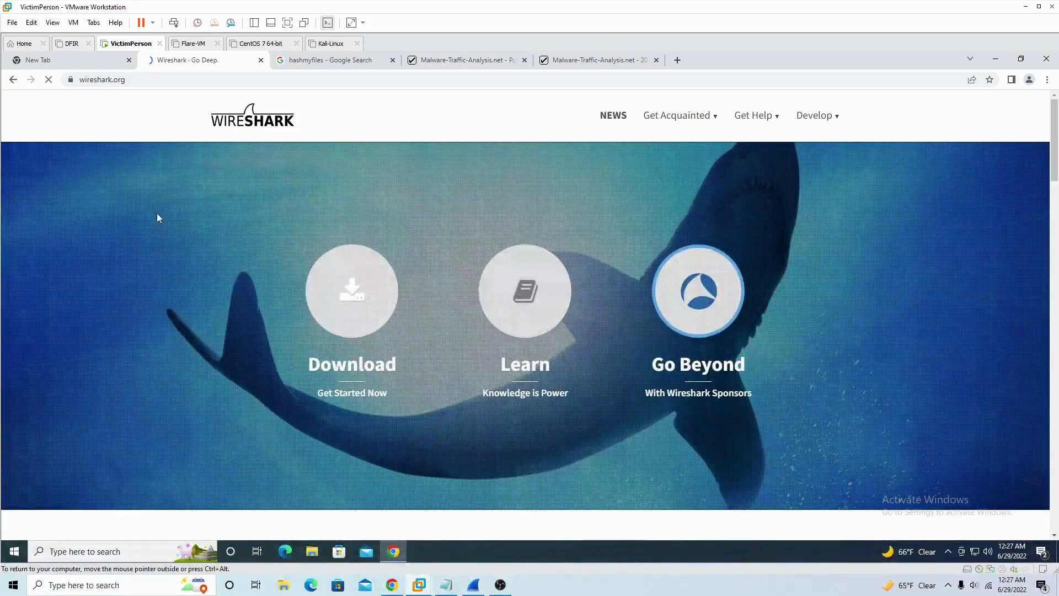
{"action": "left_click", "coordinate": [350, 290]}
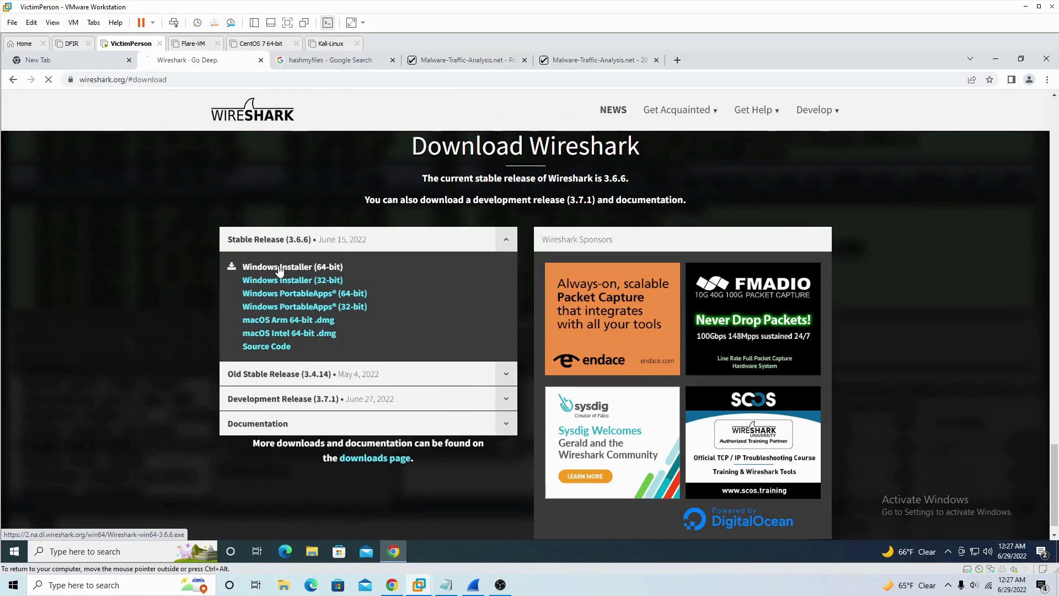
{"action": "left_click", "coordinate": [292, 266]}
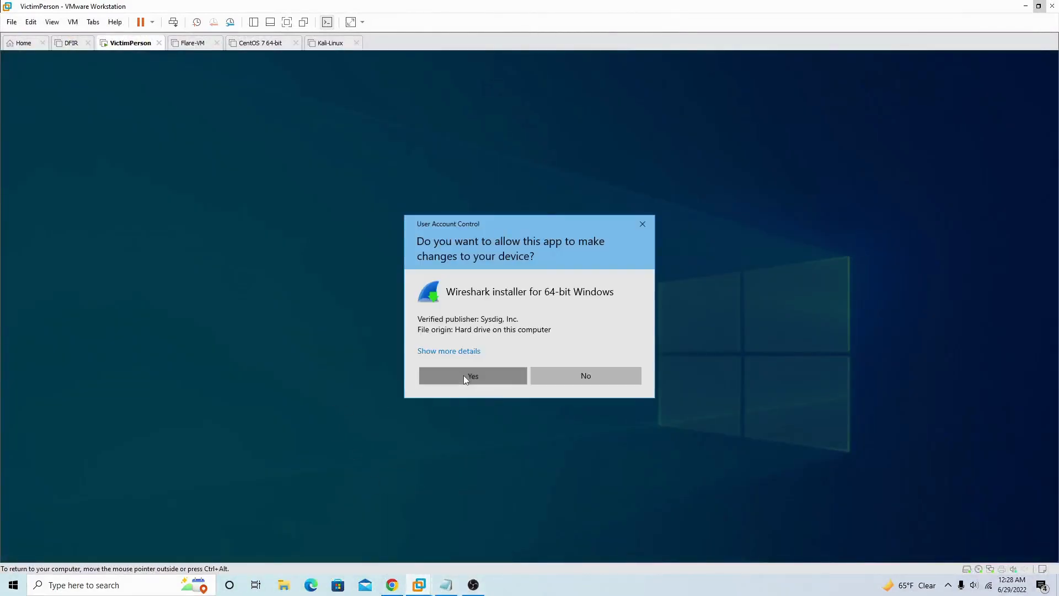
Allow the installer, accept the license, and keep default components, shortcuts, folder and Npcap 1.60.
{"action": "left_click", "coordinate": [472, 375]}
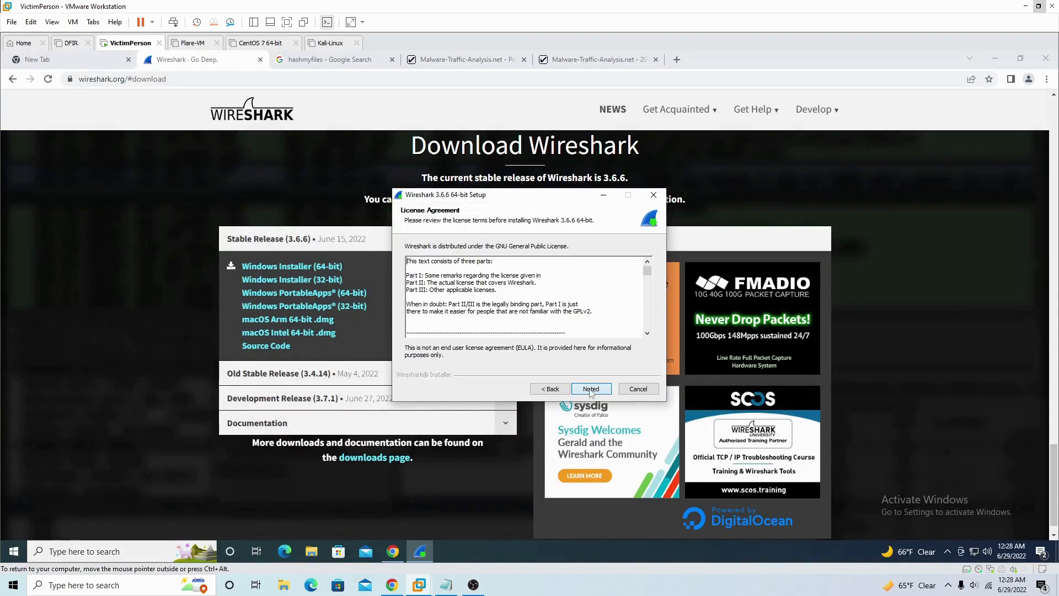
{"action": "left_click", "coordinate": [589, 388]}
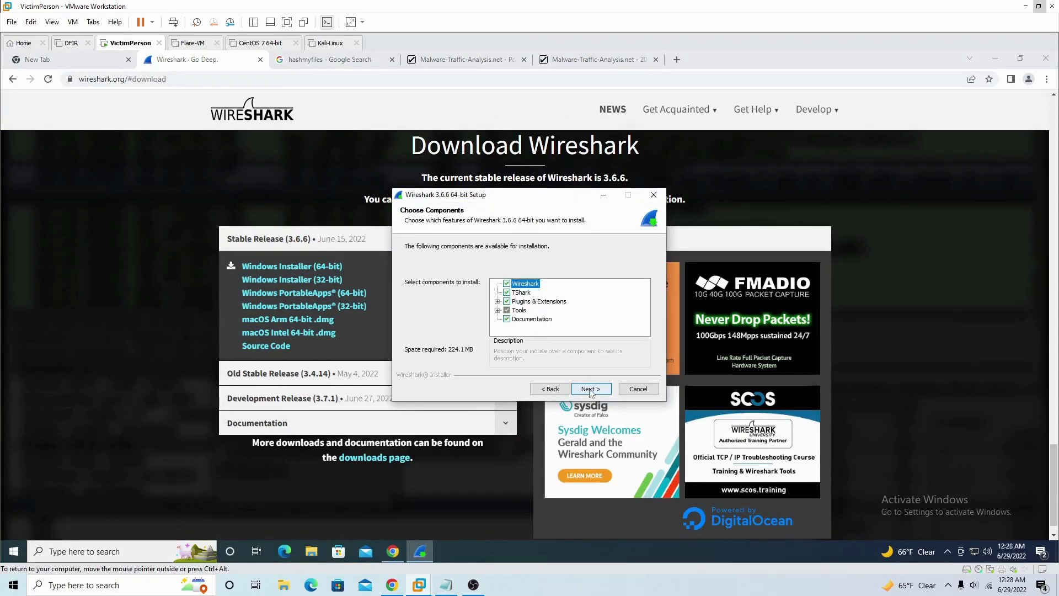
{"action": "left_click", "coordinate": [587, 389]}
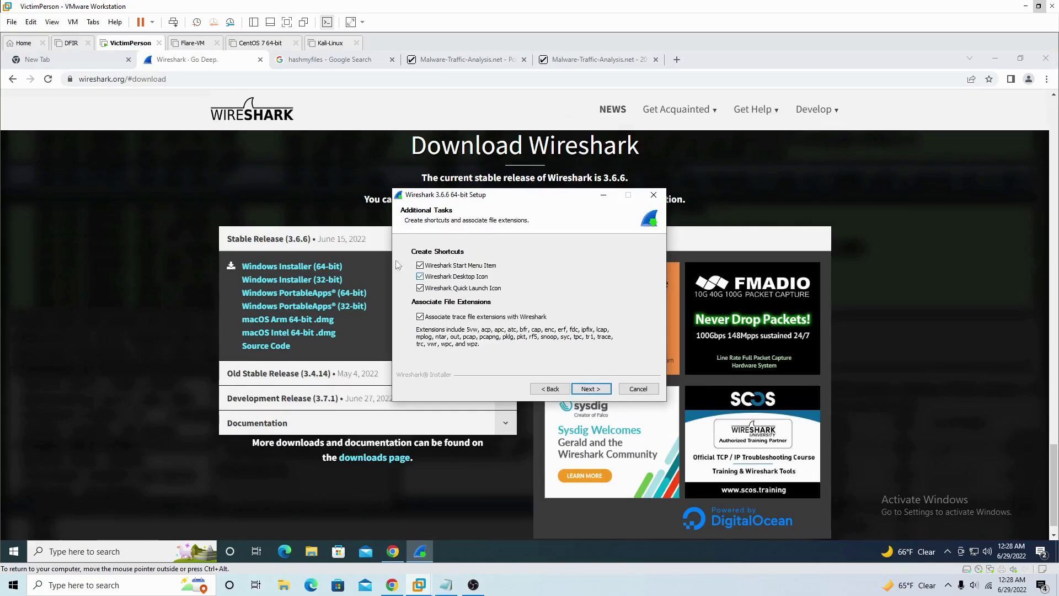
{"action": "left_click", "coordinate": [590, 388]}
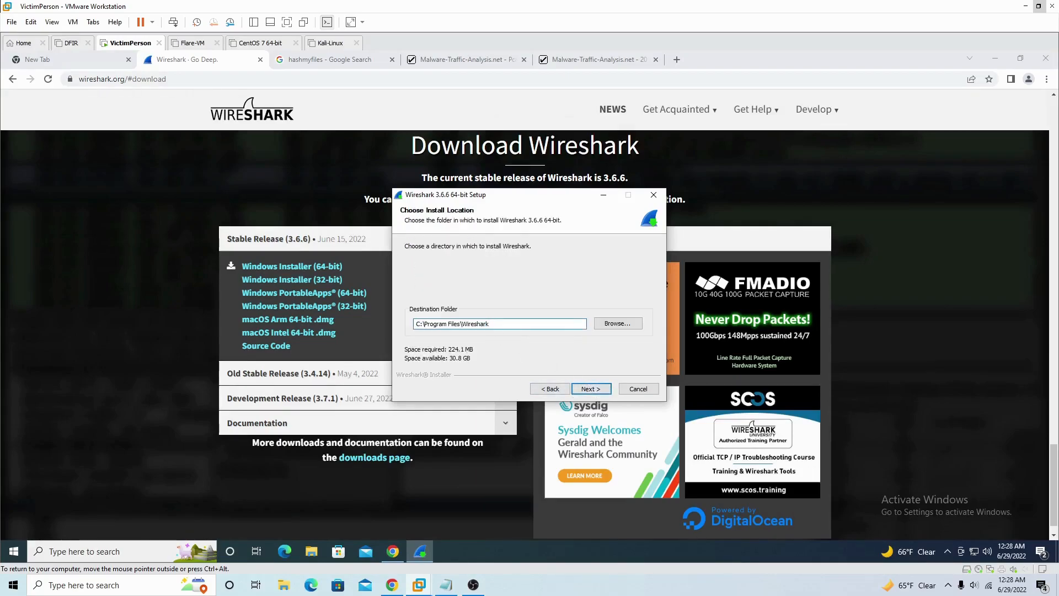
{"action": "left_click", "coordinate": [616, 323]}
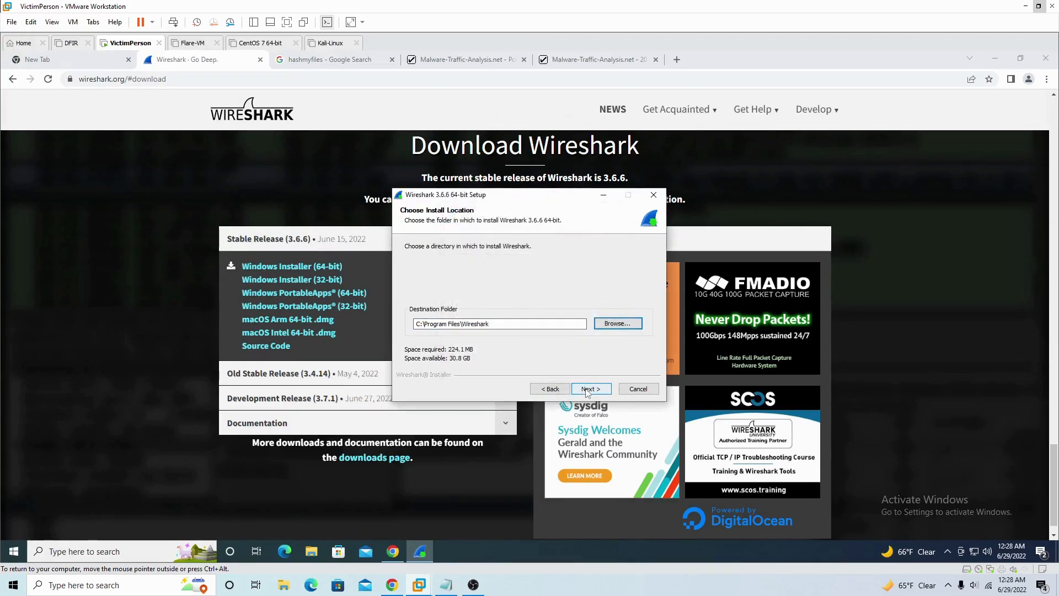
{"action": "left_click", "coordinate": [590, 389]}
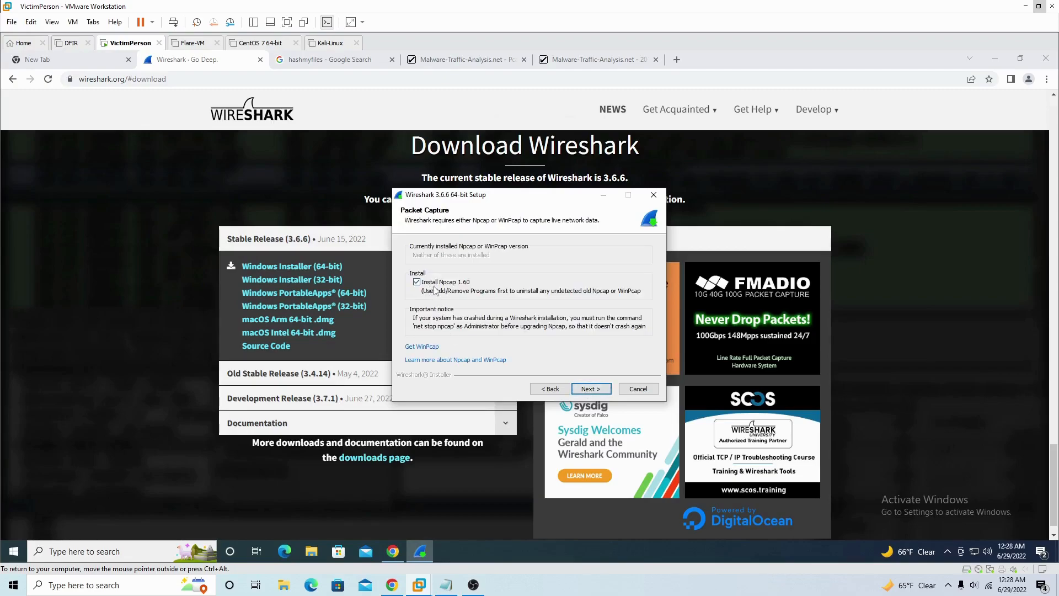
{"action": "left_click", "coordinate": [589, 389]}
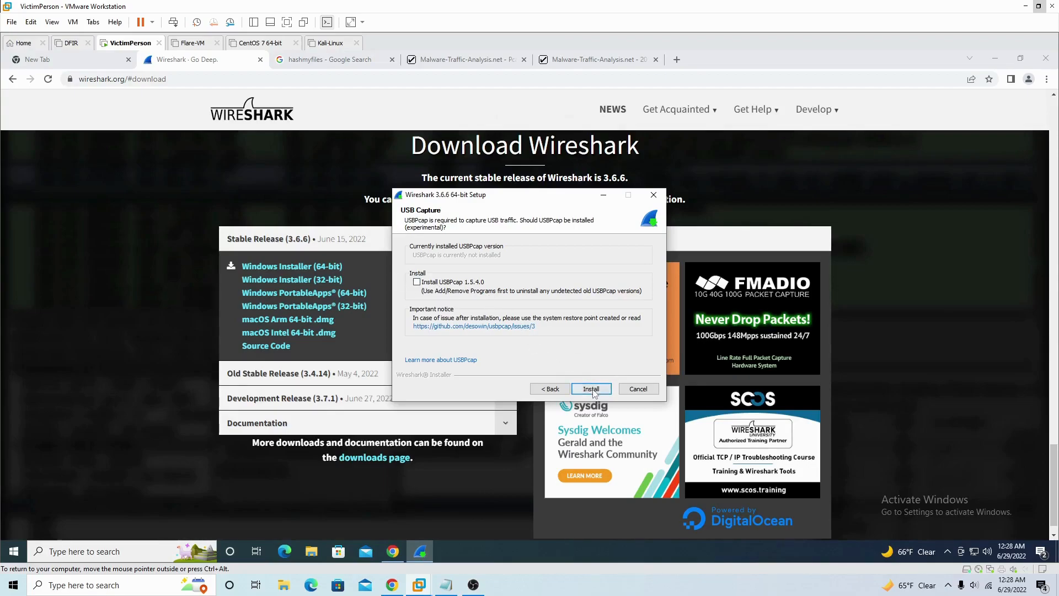
Start the install without USBPcap, then agree to and install Npcap 1.60 with default options.
{"action": "left_click", "coordinate": [590, 389]}
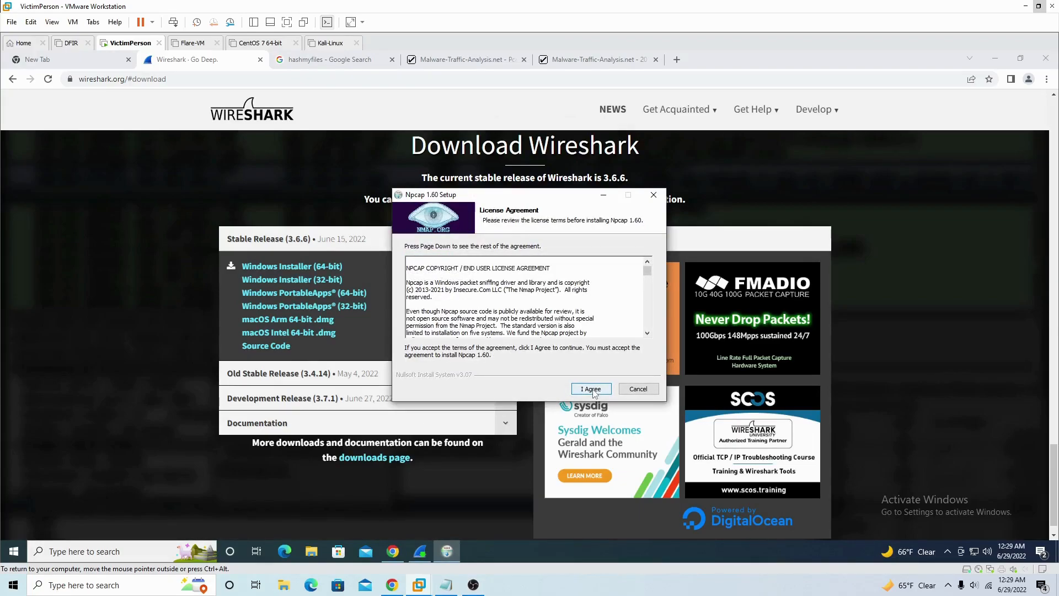
{"action": "mouse_move", "coordinate": [511, 201]}
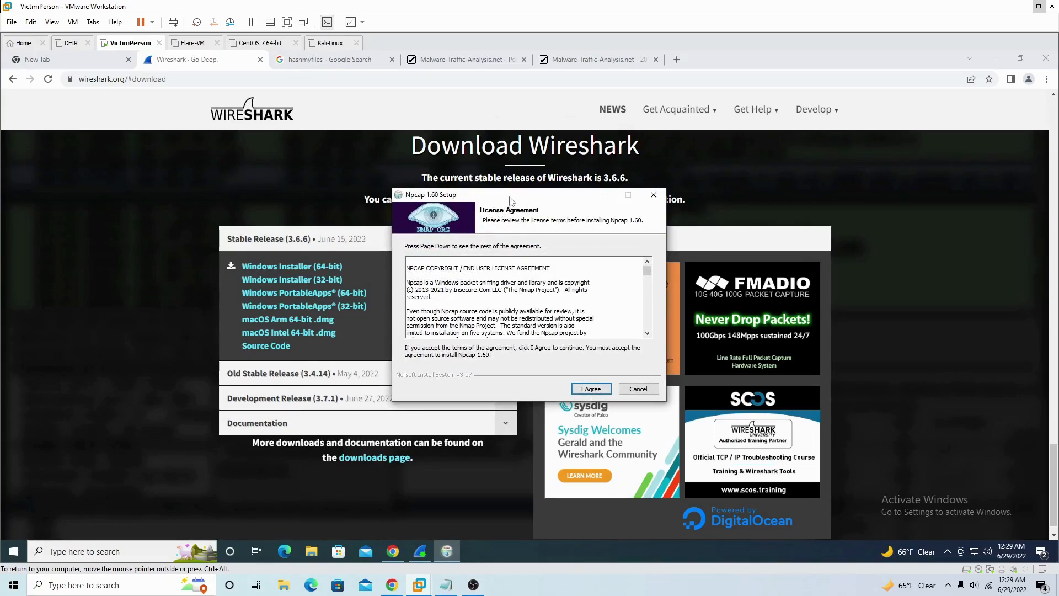
{"action": "left_click", "coordinate": [589, 388]}
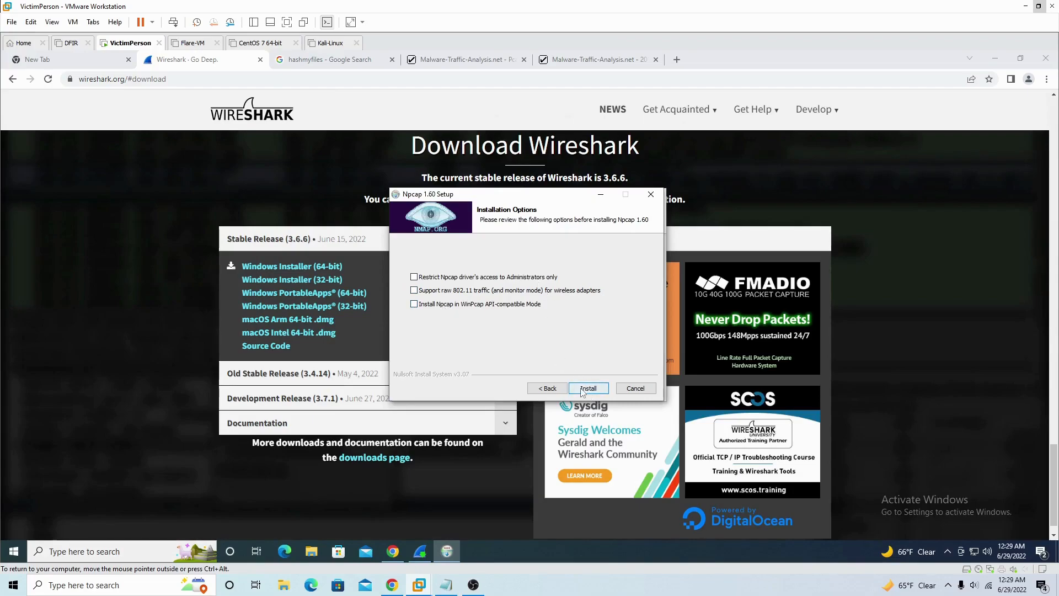
{"action": "left_click", "coordinate": [588, 387]}
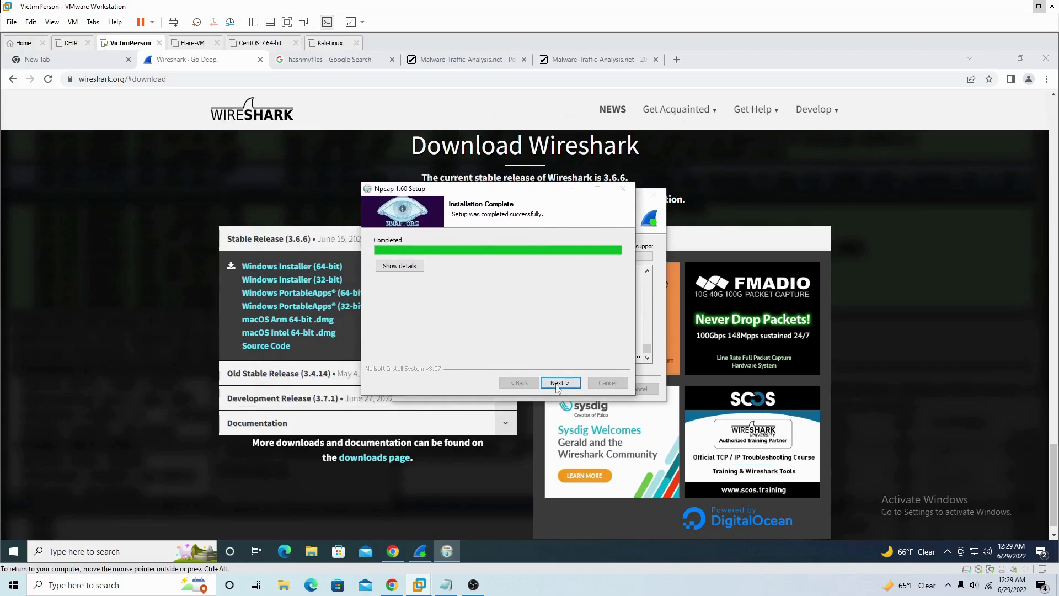
{"action": "left_click", "coordinate": [559, 383]}
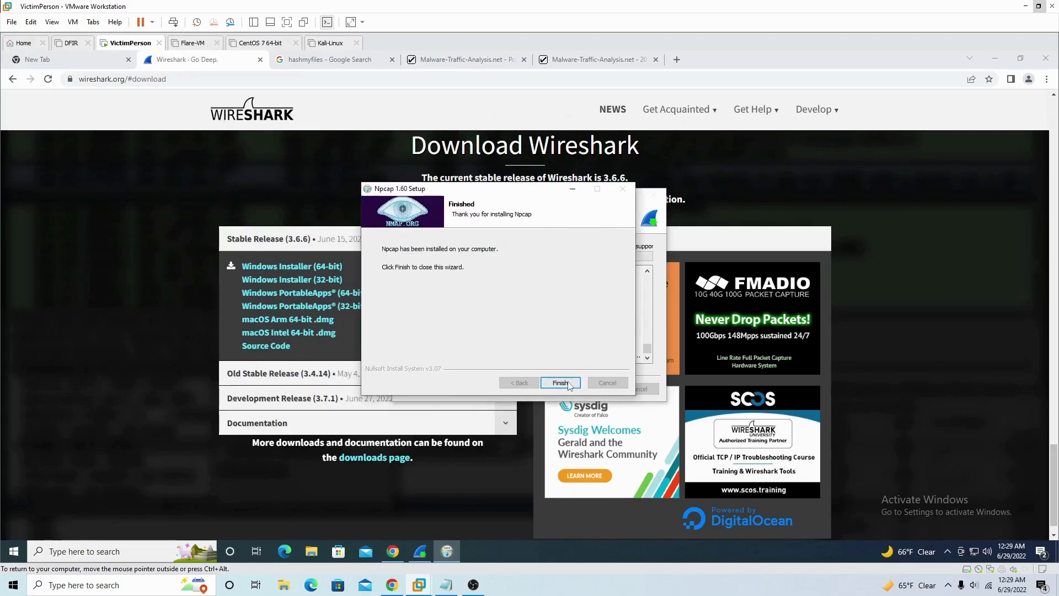
Close the finished Npcap setup and let Wireshark 3.6.6 complete to the Reboot now page.
{"action": "left_click", "coordinate": [561, 383]}
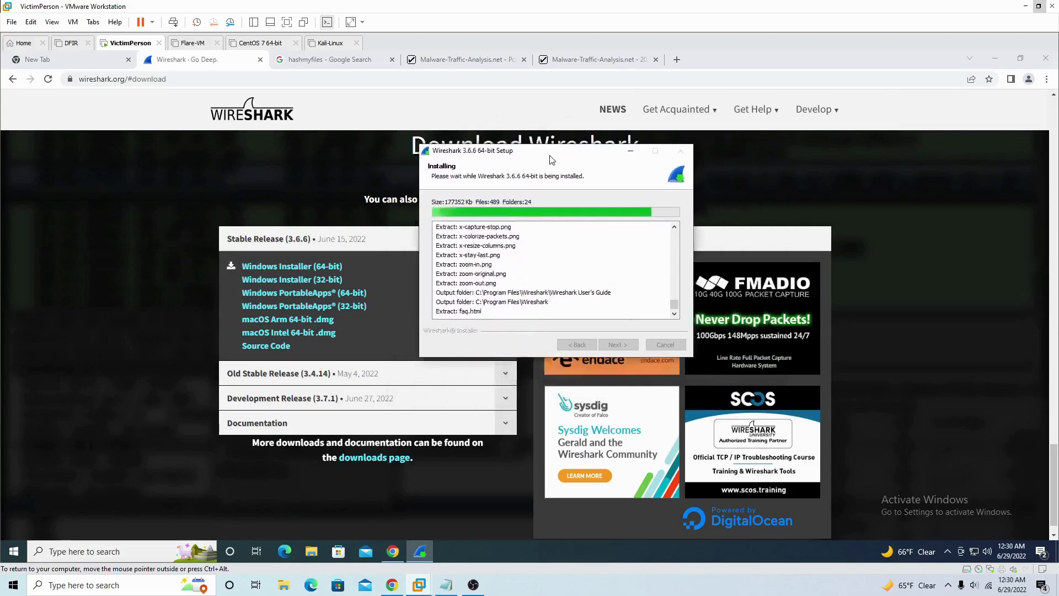
{"action": "left_click_drag", "start_coordinate": [550, 152], "coordinate": [513, 163]}
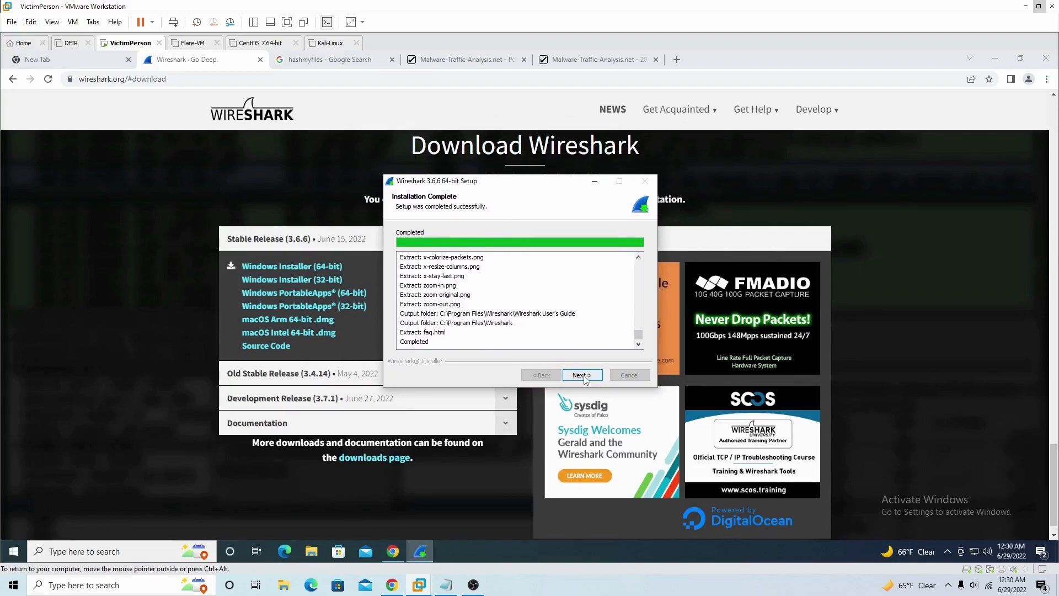
{"action": "left_click", "coordinate": [579, 375]}
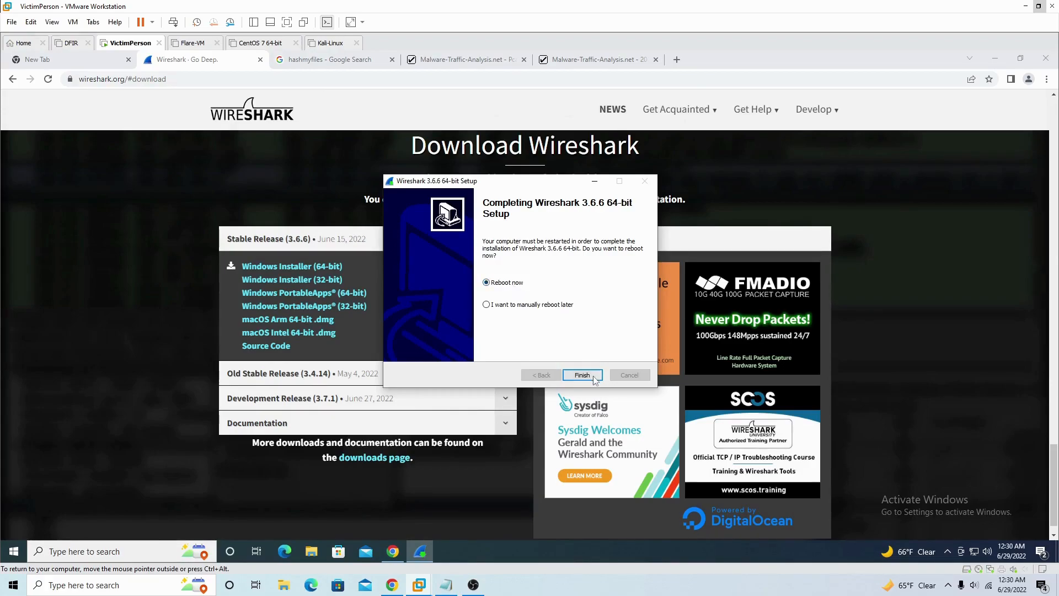
Reboot to finish, sign back in, choose 'Remind me in 3 days', and place the Wireshark shortcut on the desktop.
{"action": "left_click", "coordinate": [581, 375]}
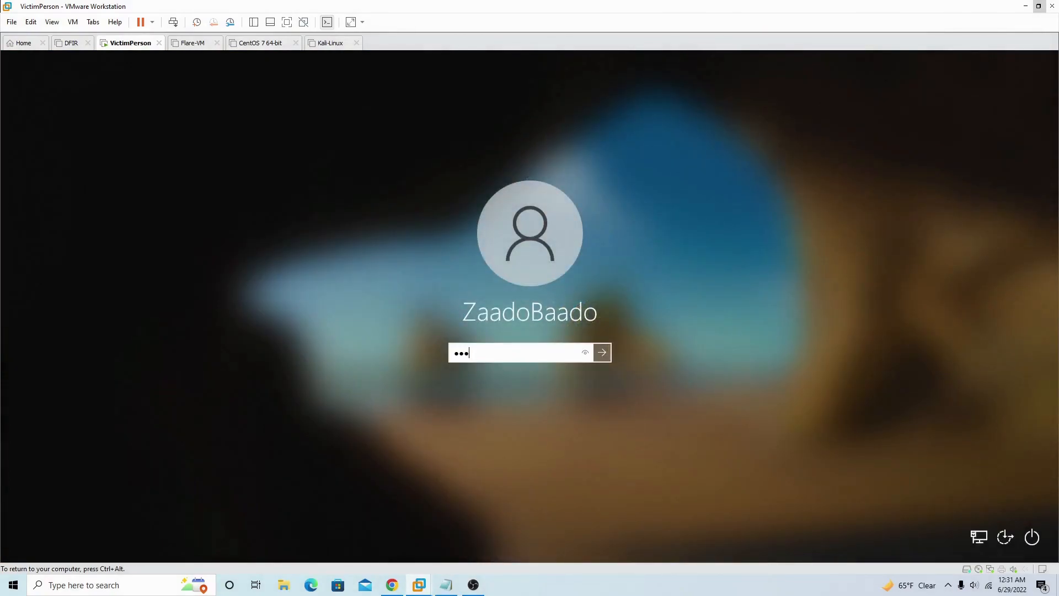
{"action": "left_click", "coordinate": [602, 352]}
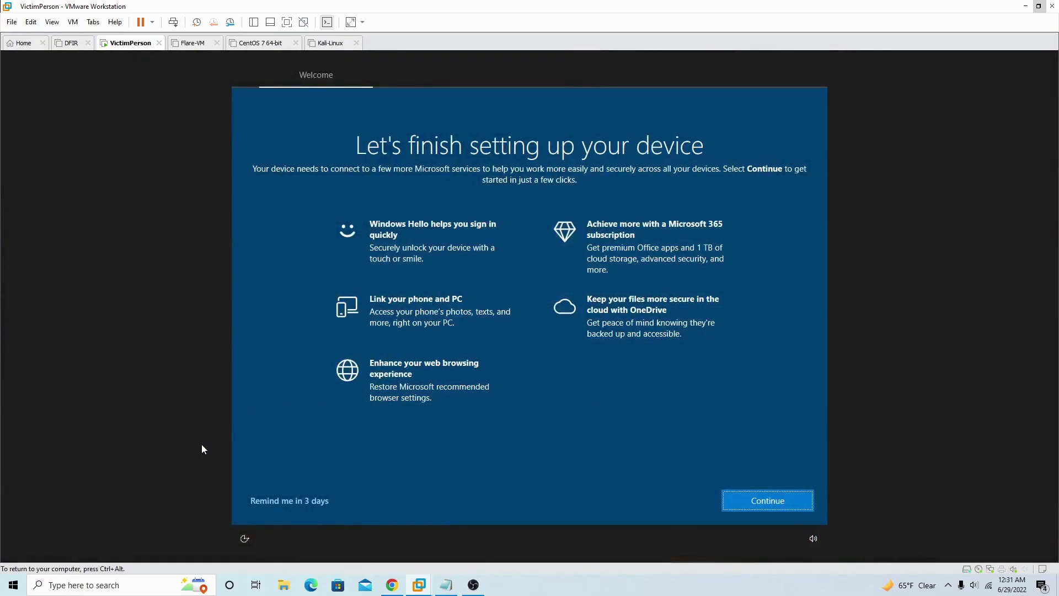
{"action": "mouse_move", "coordinate": [397, 344]}
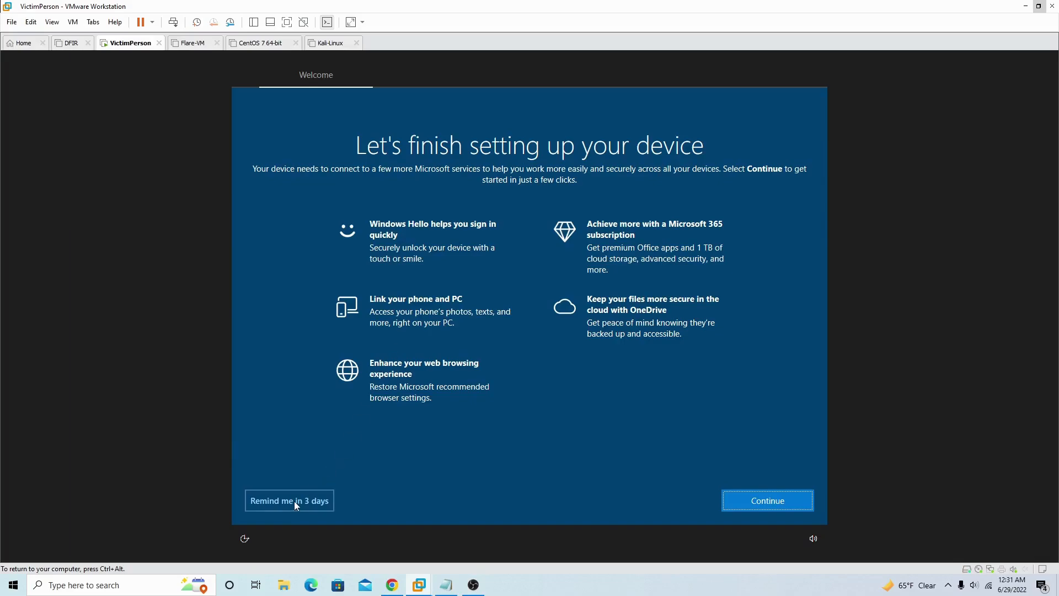
{"action": "left_click", "coordinate": [288, 501]}
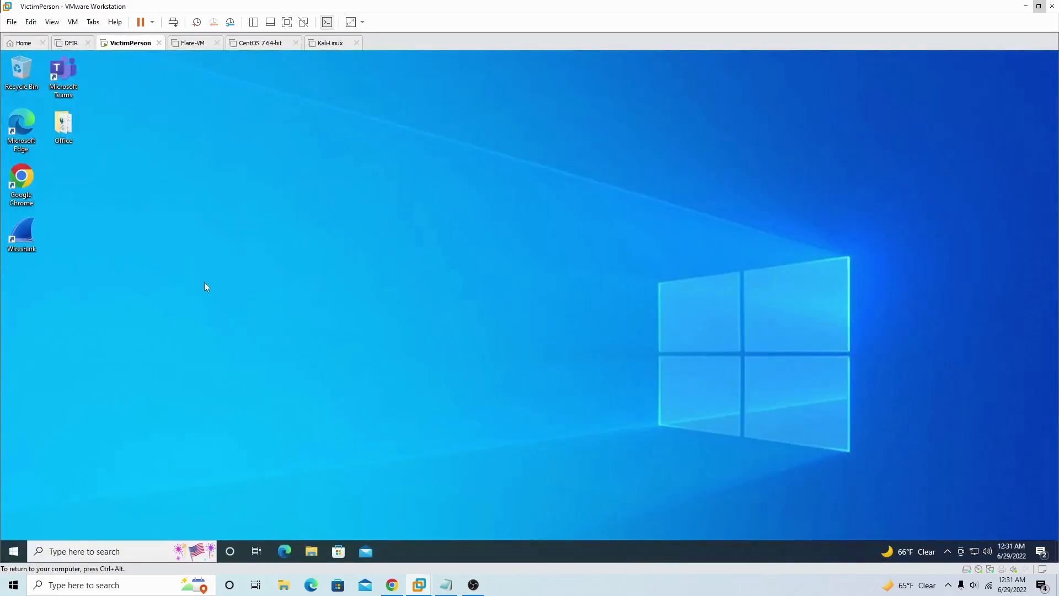
{"action": "left_click_drag", "start_coordinate": [21, 233], "coordinate": [398, 180]}
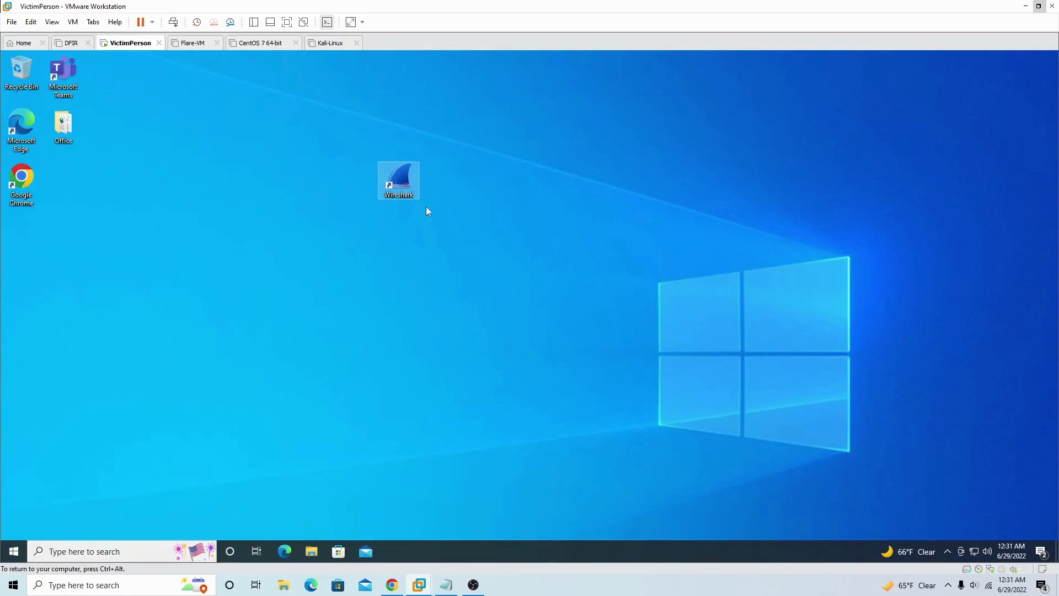